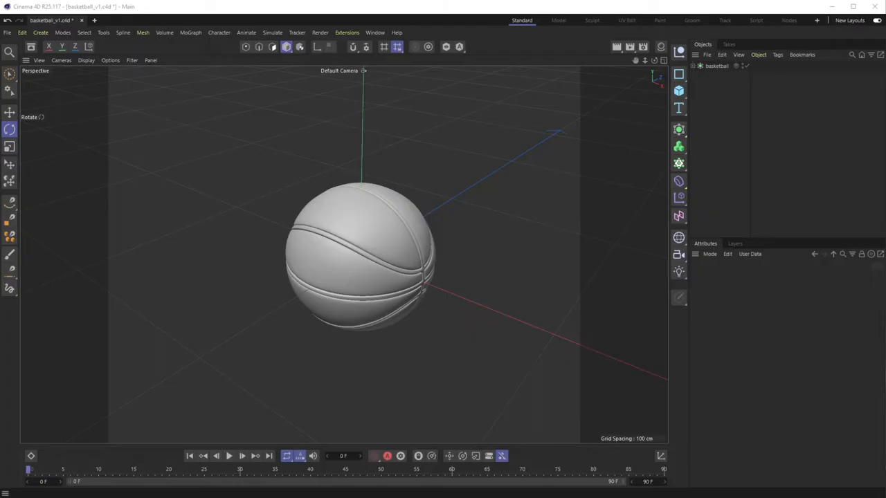
mouse_move(648, 336)
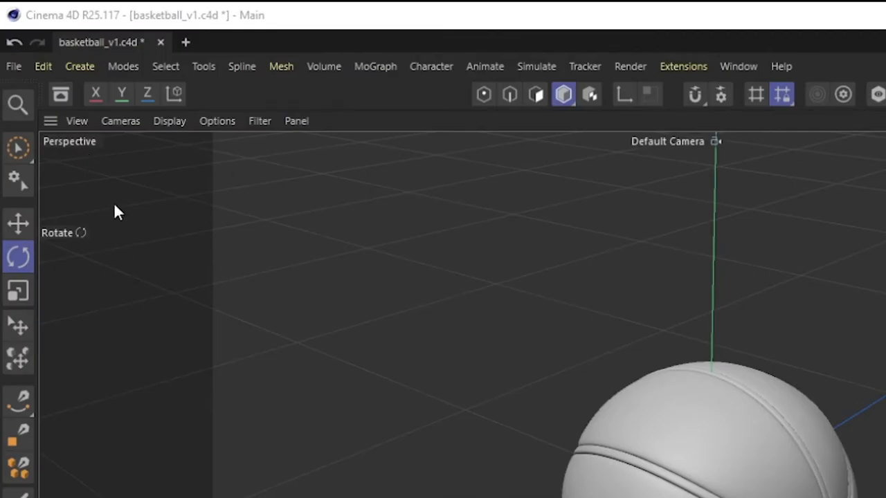
mouse_move(78, 242)
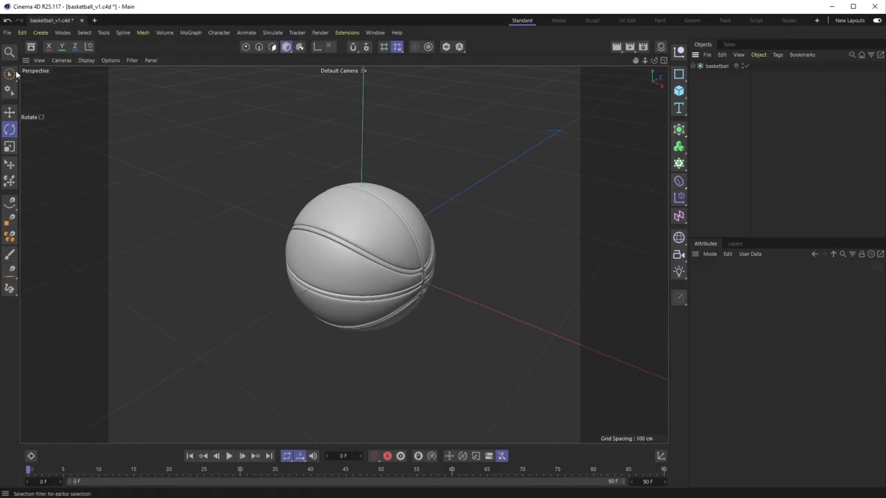
mouse_move(33, 119)
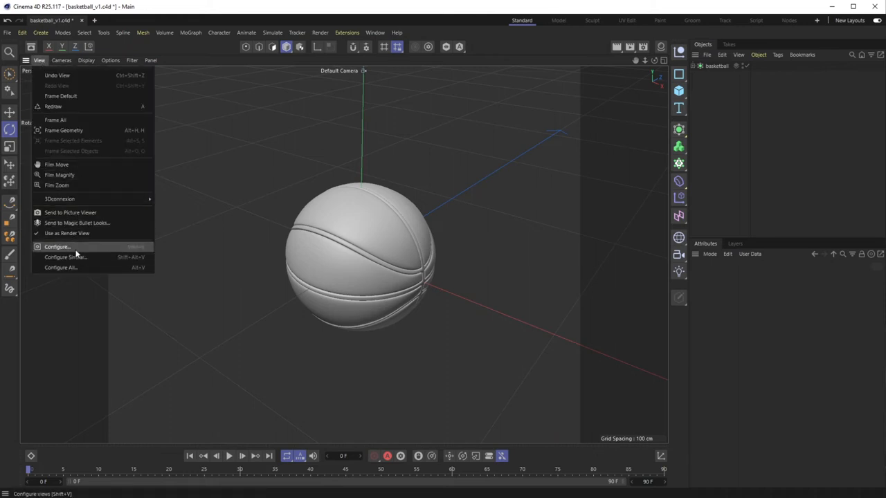
- Open the perspective viewport's configuration settings on the HUD options tab
click(57, 248)
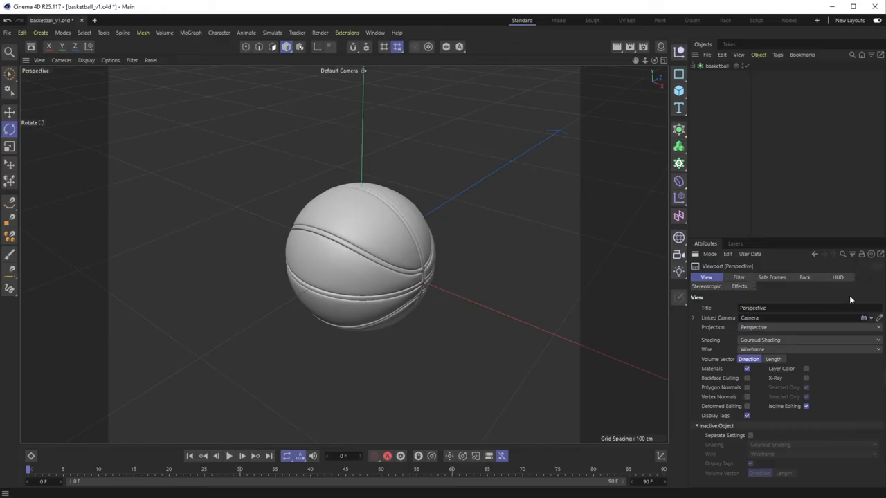
click(838, 277)
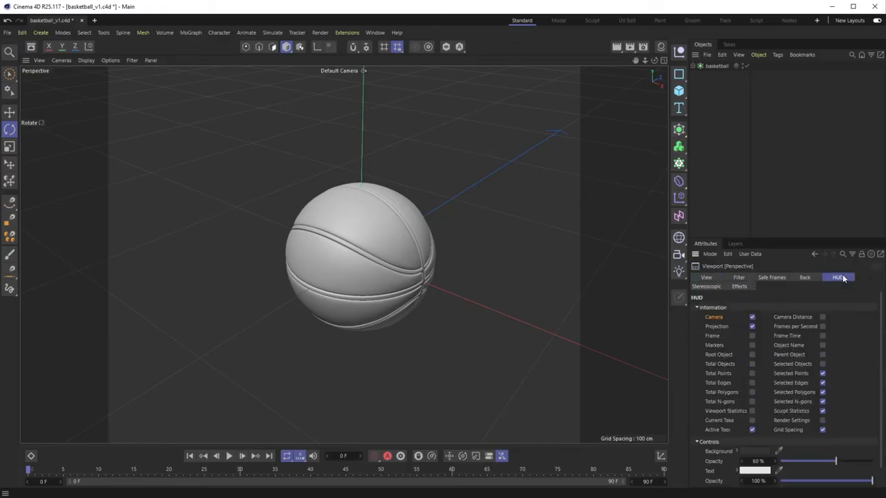